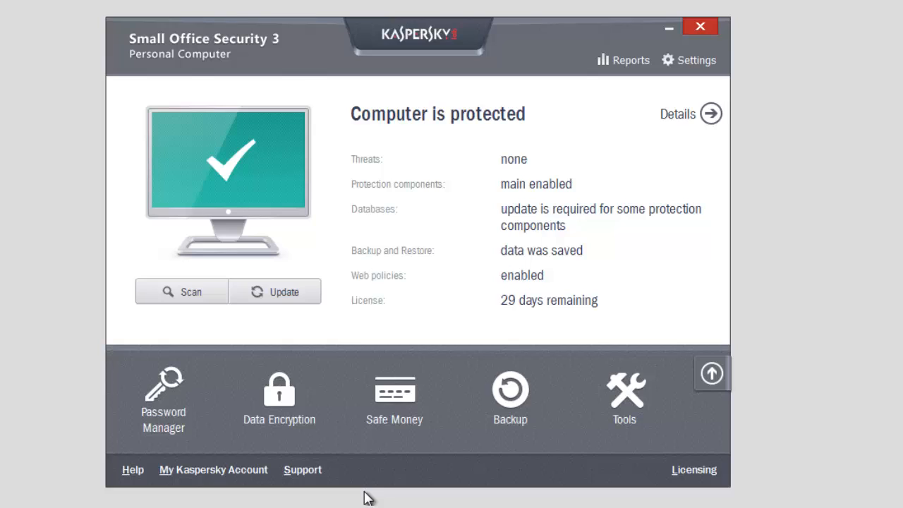
mouse_move(374, 494)
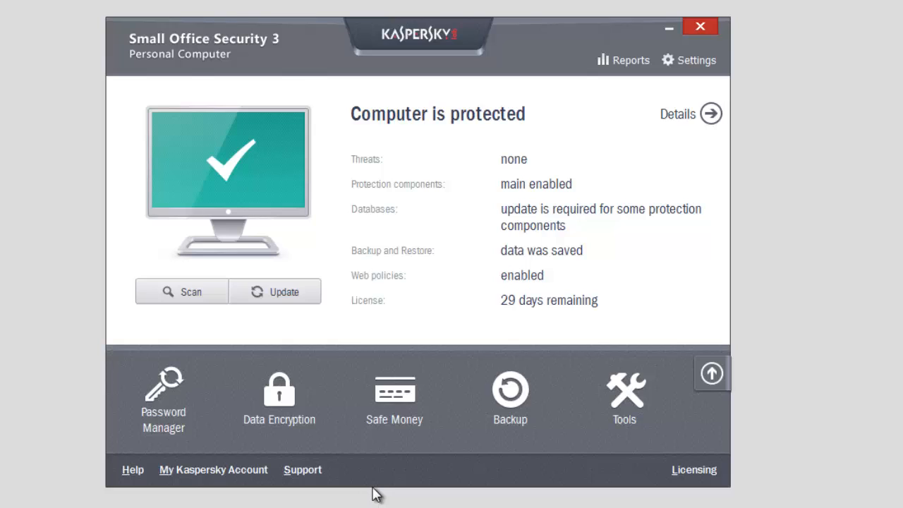
mouse_move(434, 499)
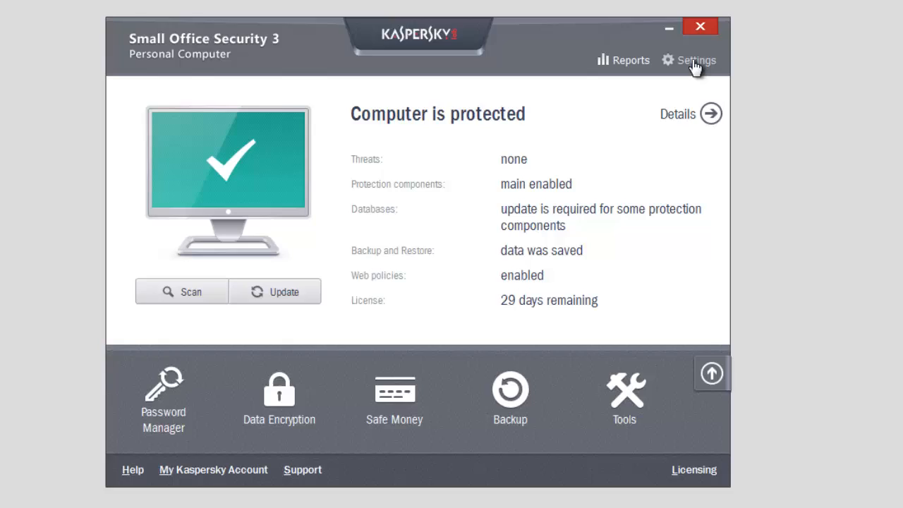
Open the Settings window on General Protection Settings
left_click(694, 60)
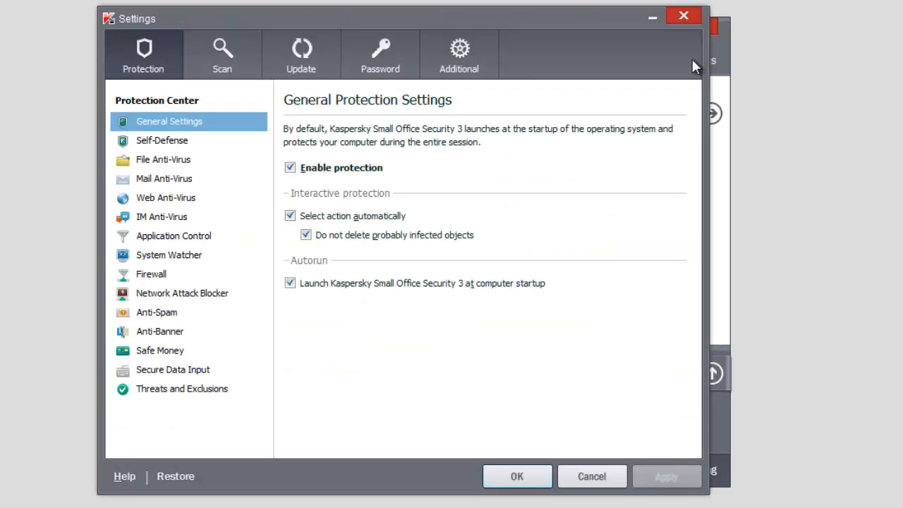
mouse_move(473, 105)
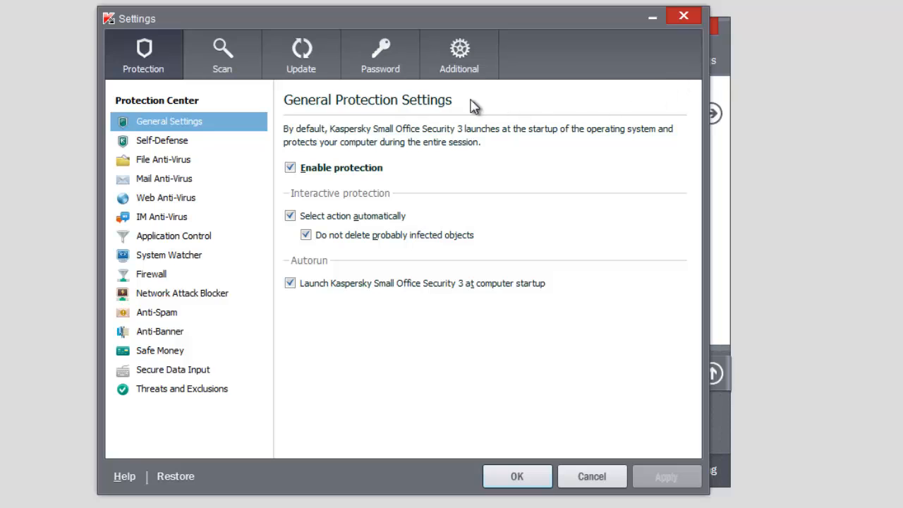
mouse_move(196, 162)
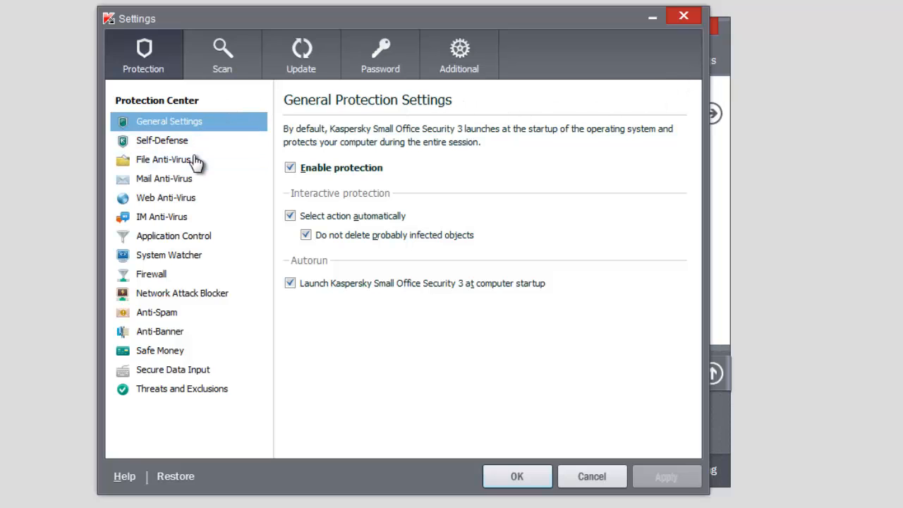
Show the File Anti-Virus settings from the Protection Center list
left_click(165, 159)
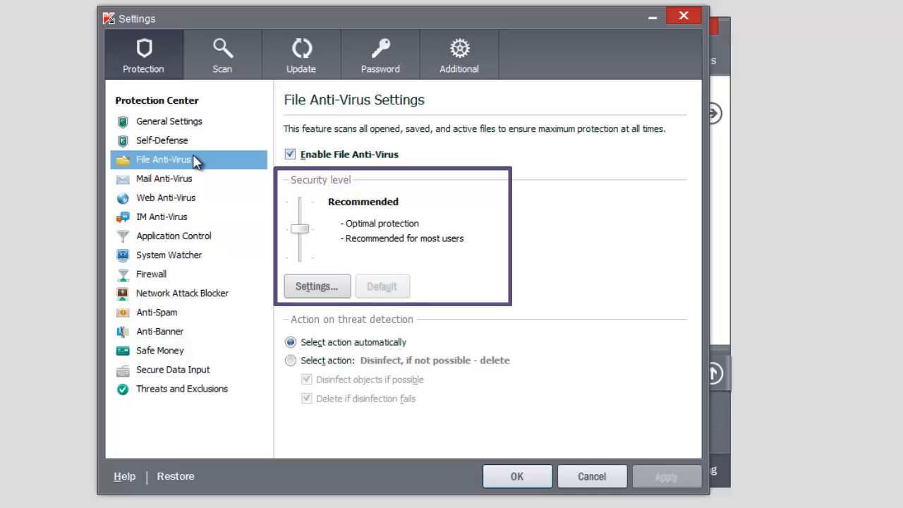
mouse_move(257, 175)
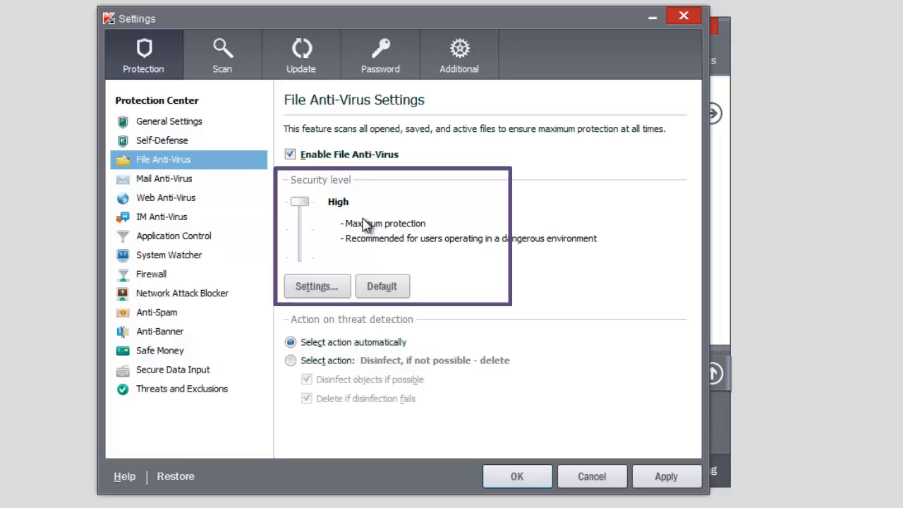
mouse_move(353, 215)
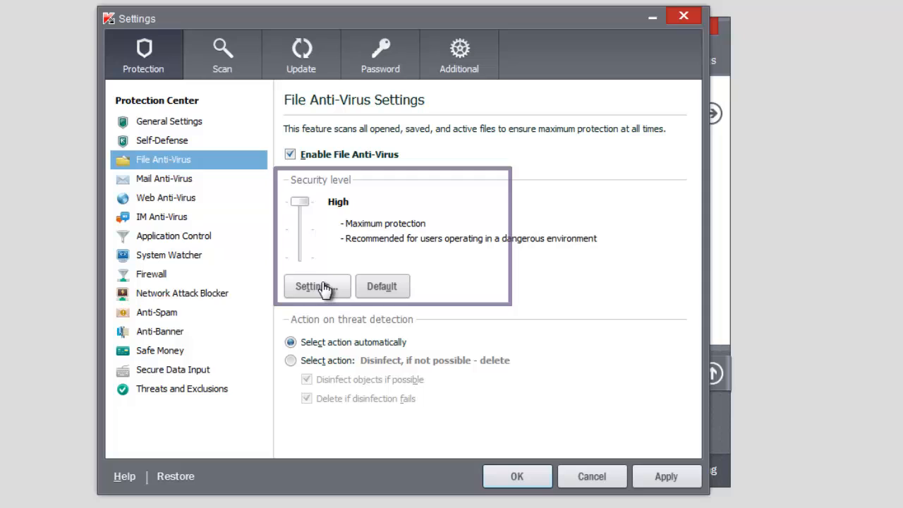
left_click(316, 286)
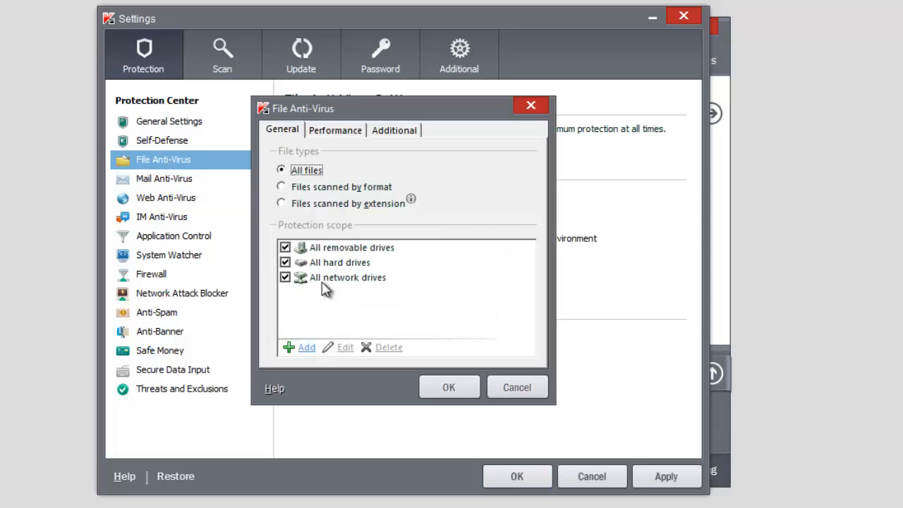
left_click(335, 130)
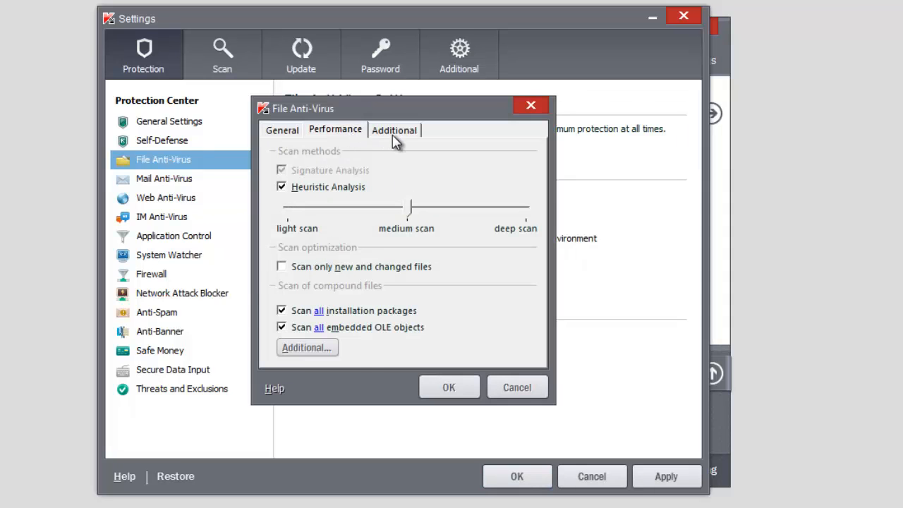
left_click(394, 130)
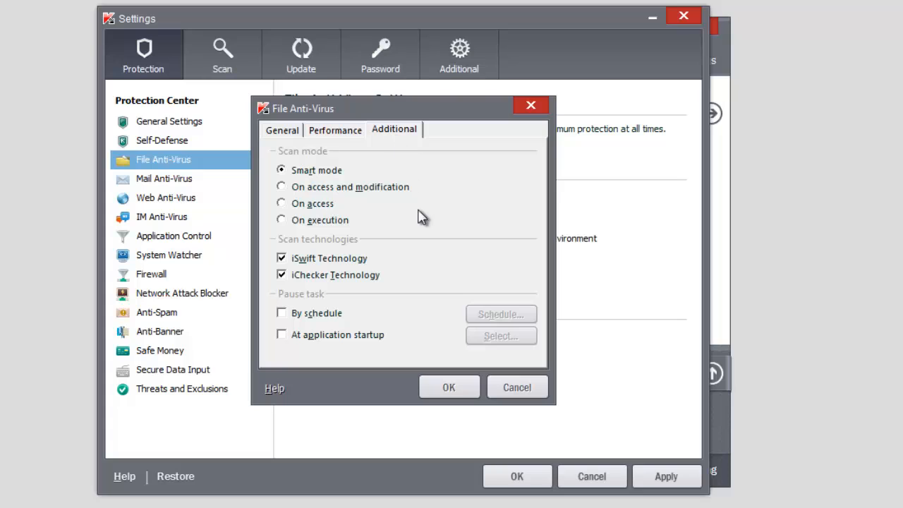
left_click(516, 386)
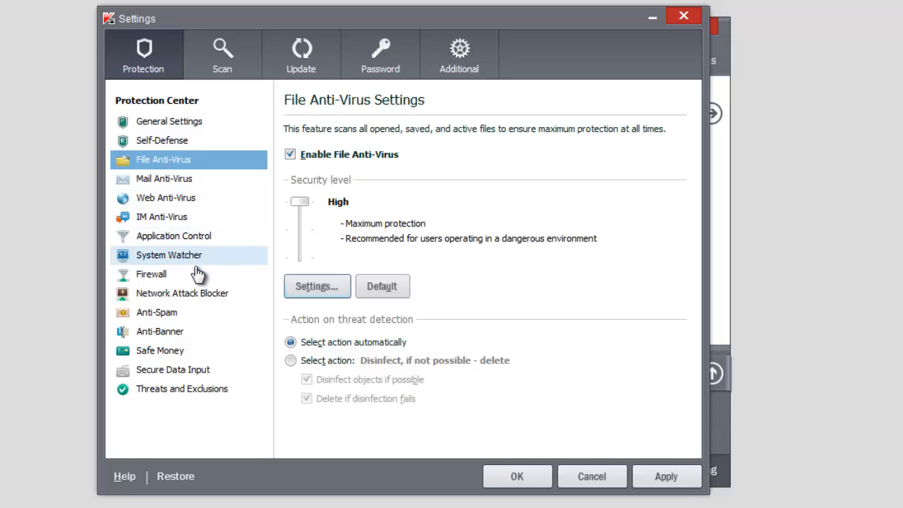
Turn on Anti-Banner in its Protection Center settings
left_click(160, 331)
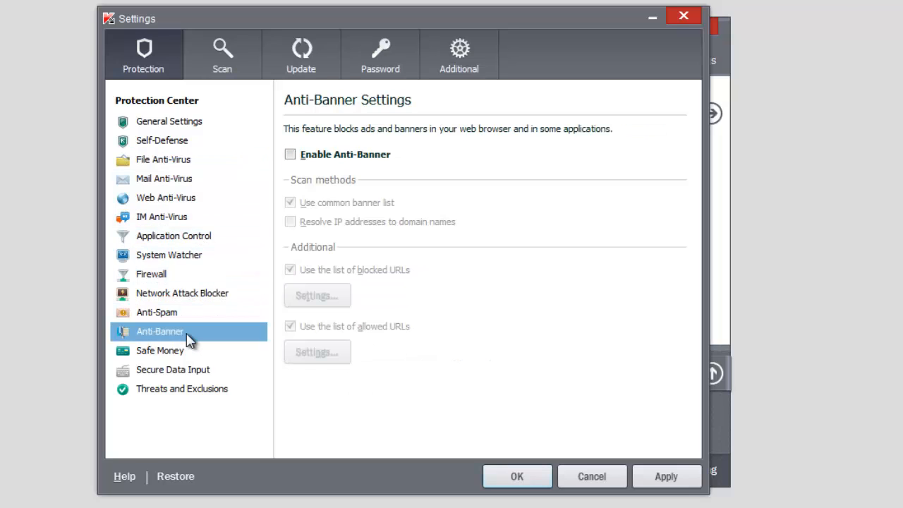
mouse_move(369, 164)
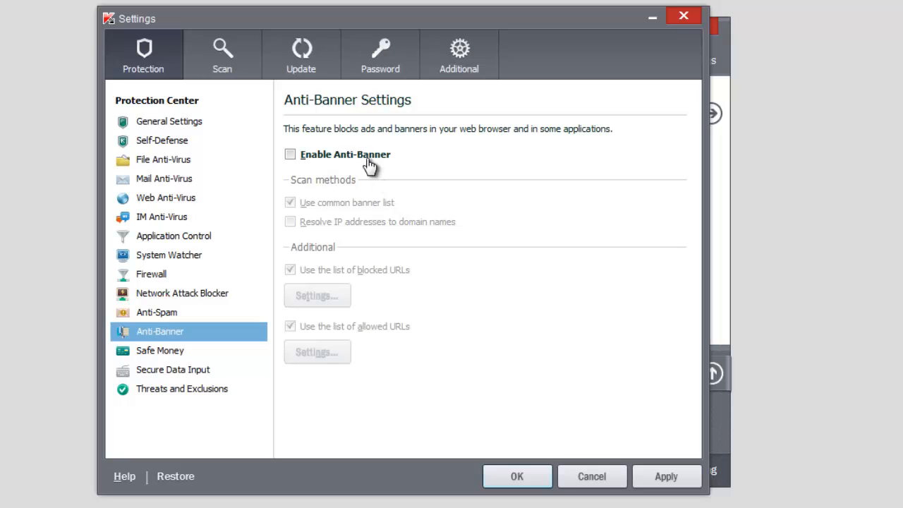
left_click(290, 154)
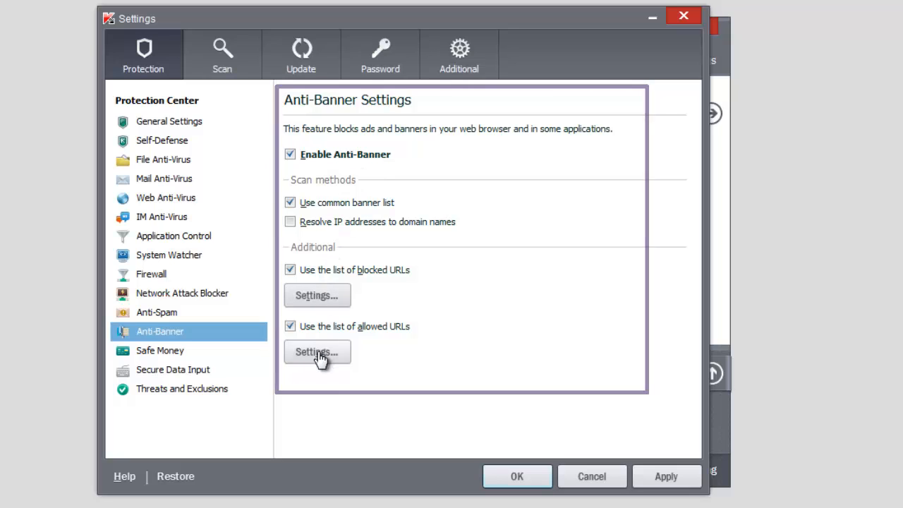
Show the Firewall settings from the Protection Center list
left_click(151, 274)
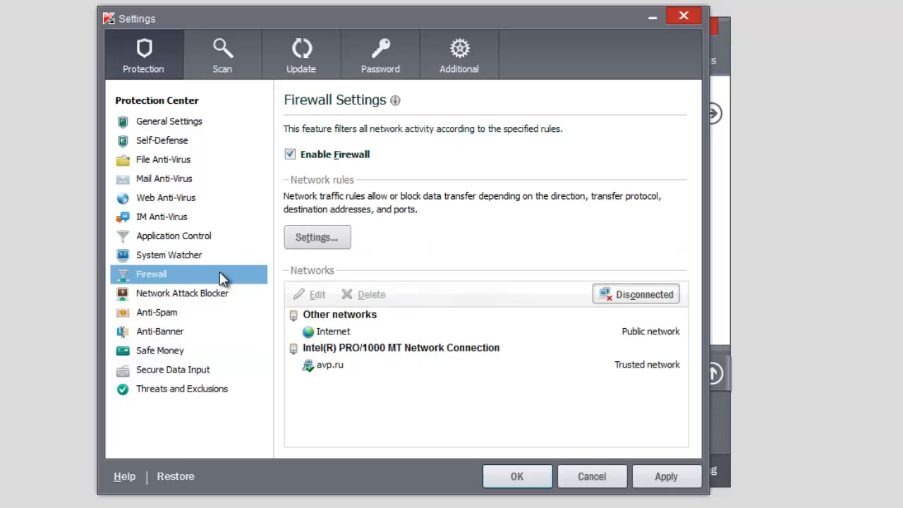
mouse_move(227, 282)
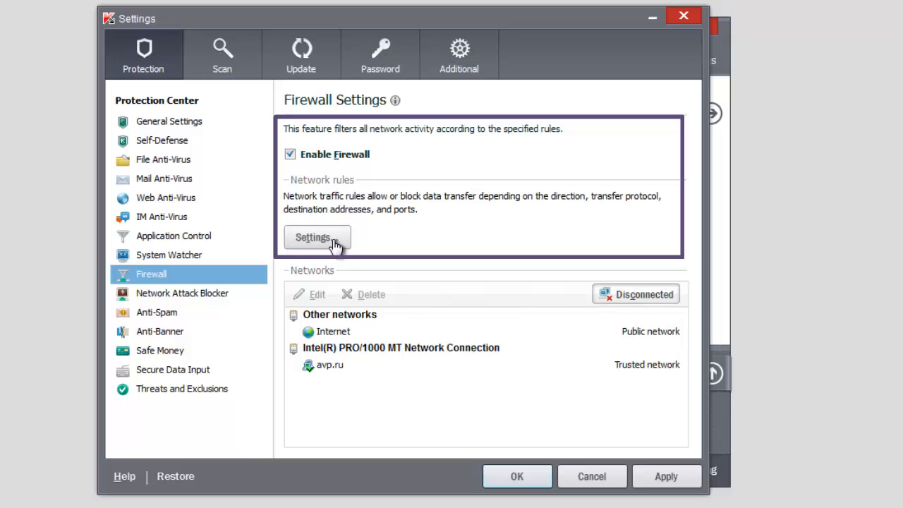
mouse_move(351, 169)
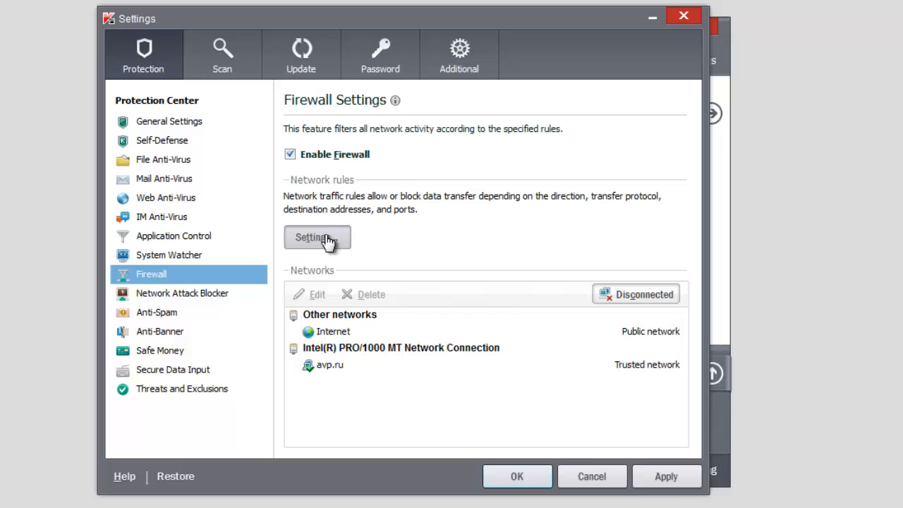
Open the Firewall application rules and select Google Talk under the GOOGLE group
left_click(316, 237)
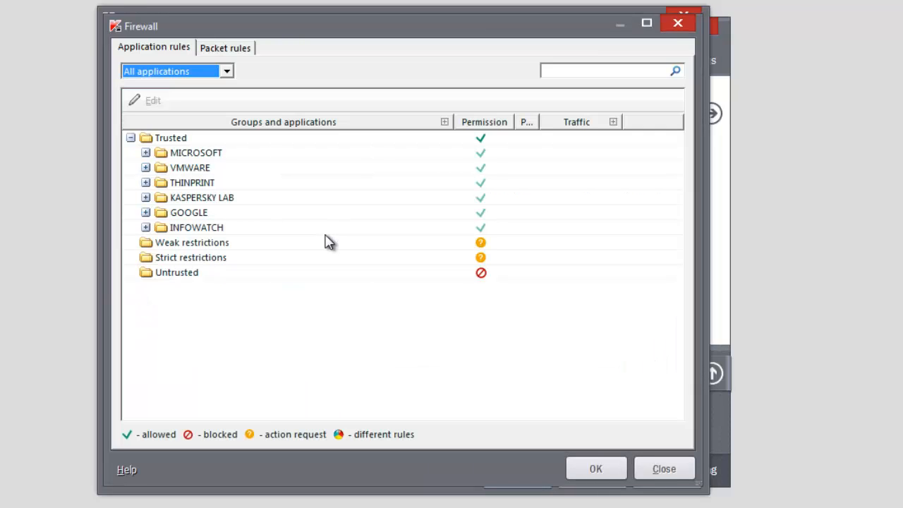
mouse_move(237, 239)
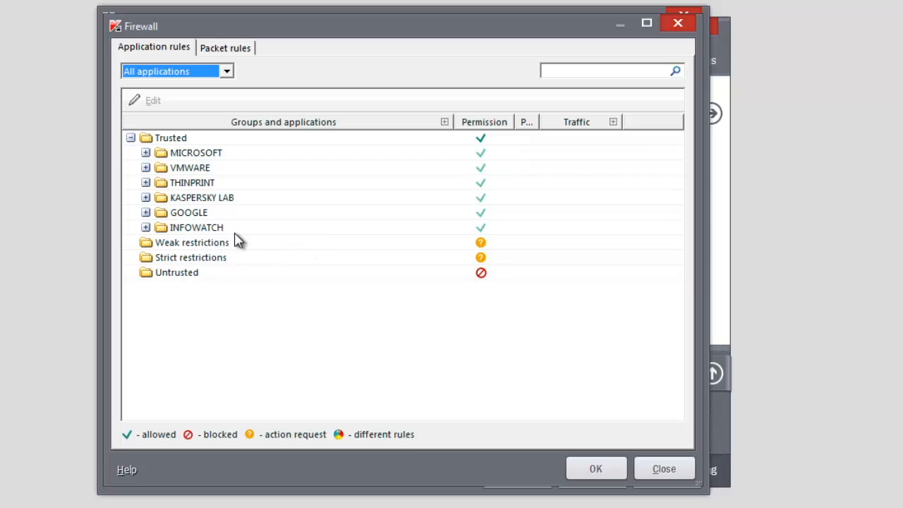
left_click(145, 211)
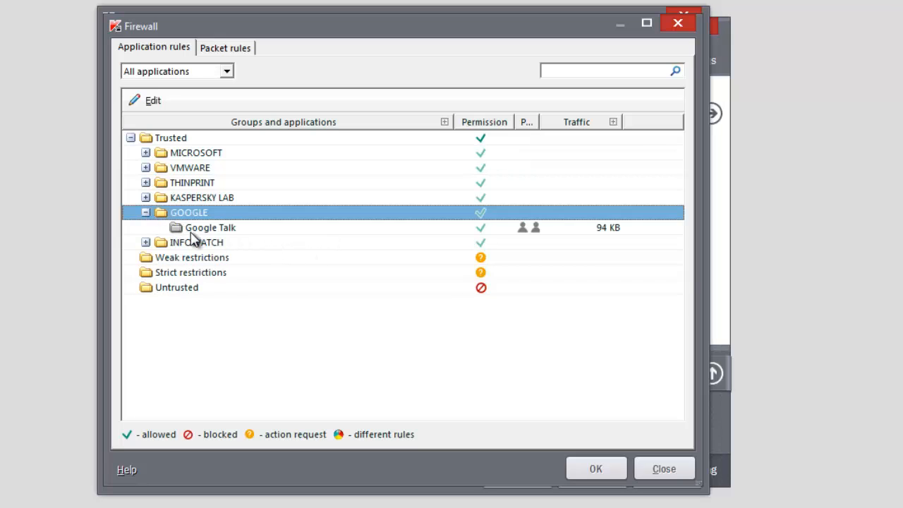
left_click(210, 227)
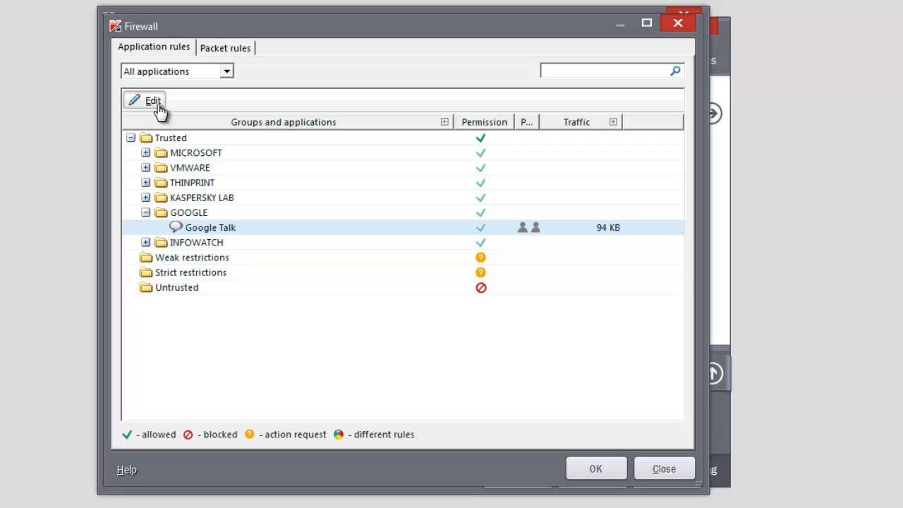
Add network rule #15 for Google Talk with its action set to Block
left_click(145, 100)
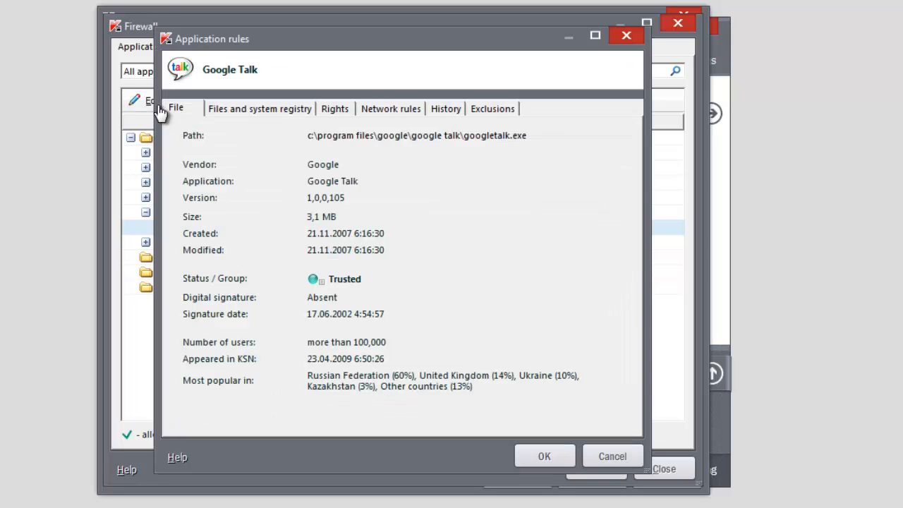
left_click(390, 108)
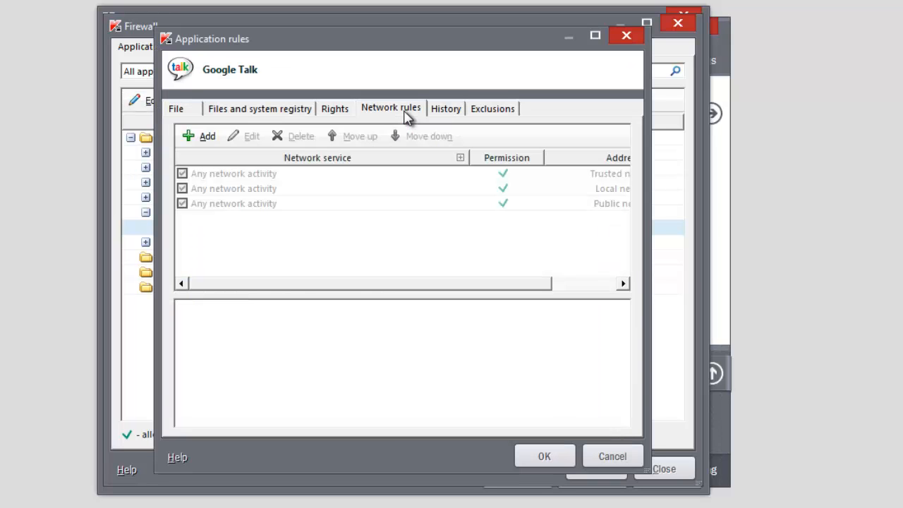
left_click(201, 136)
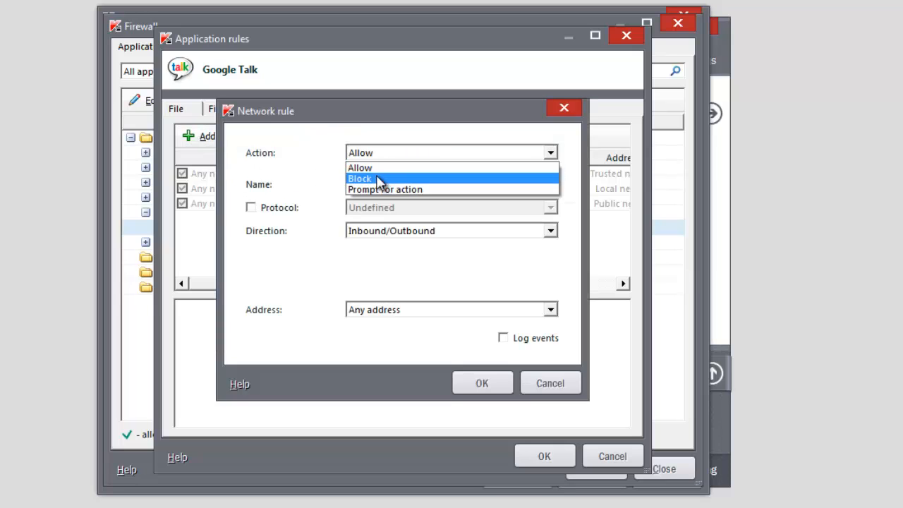
left_click(360, 177)
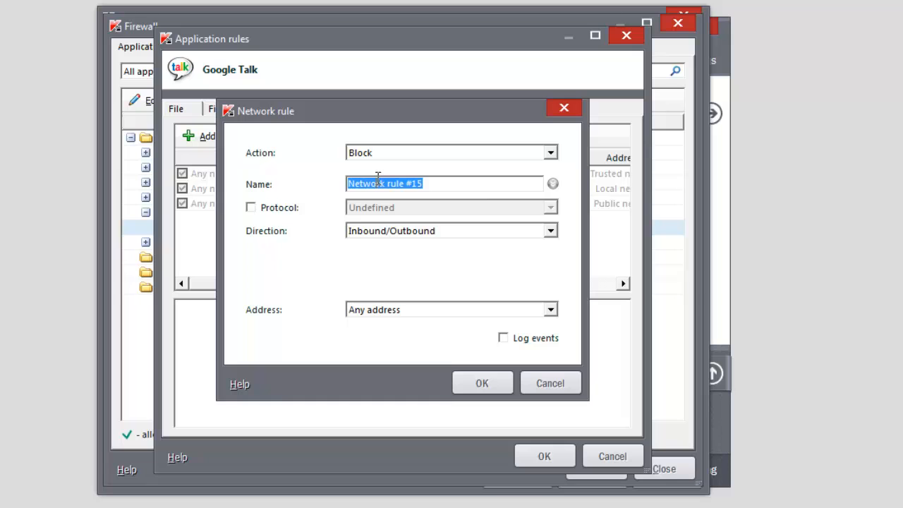